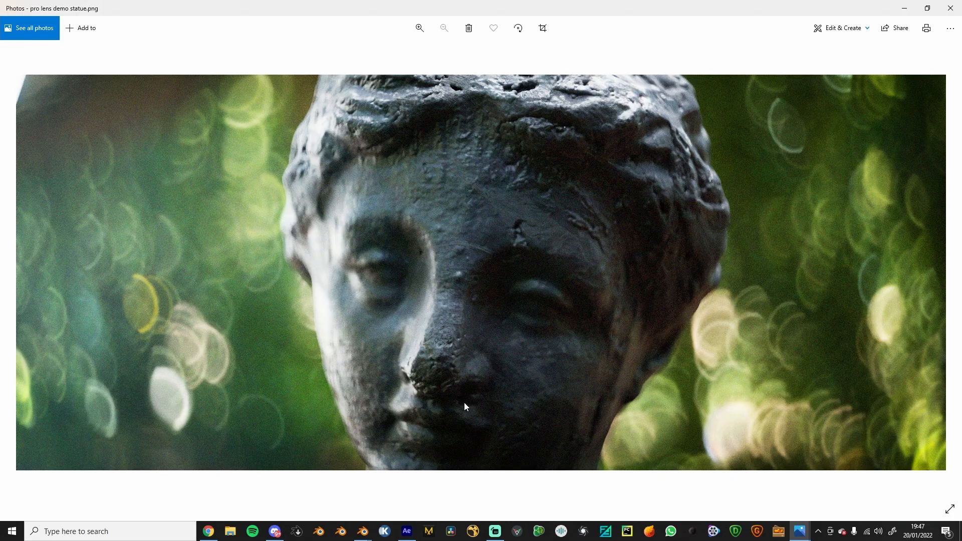
mouse_move(388, 272)
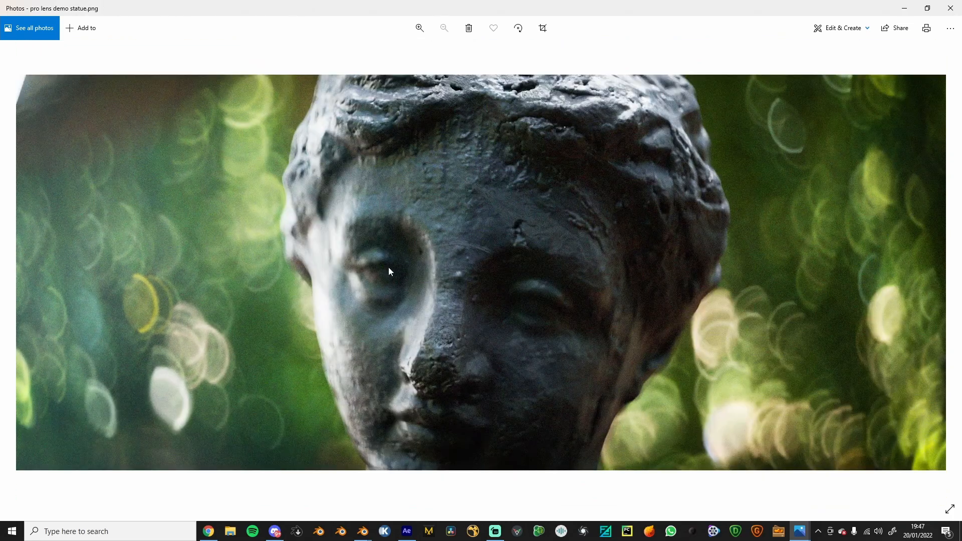
mouse_move(800, 309)
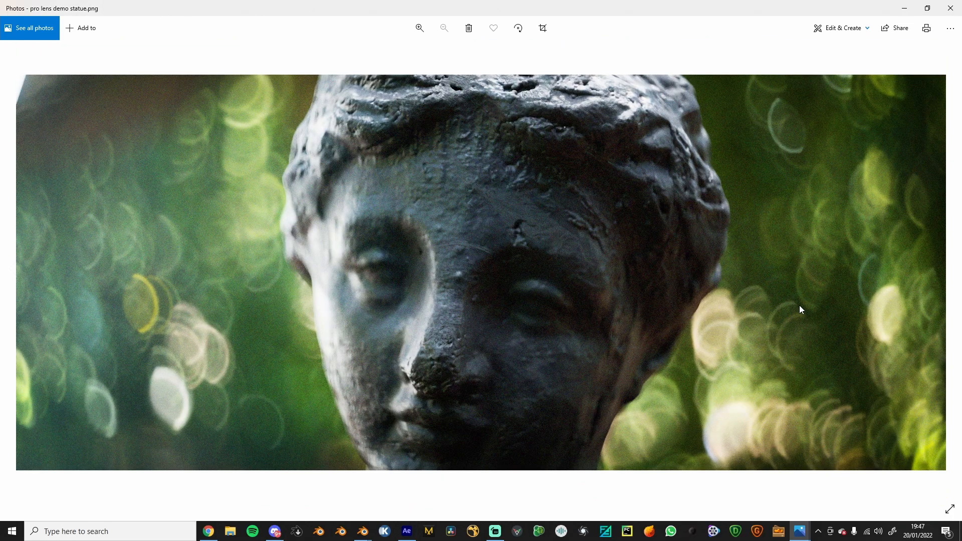
mouse_move(341, 210)
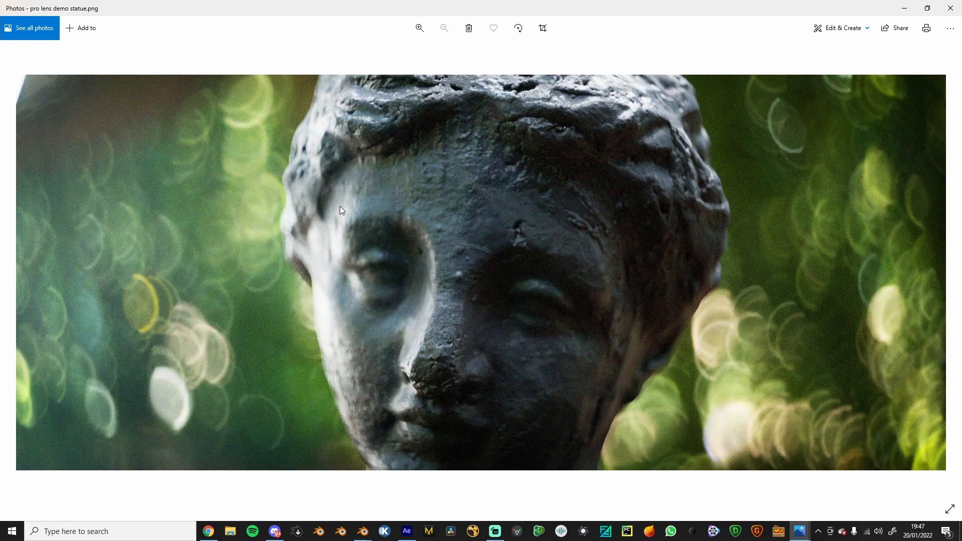
- Enable the 'Add: Pro Lens 2.0' add-on in Preferences, save preferences, and close the window
click(418, 28)
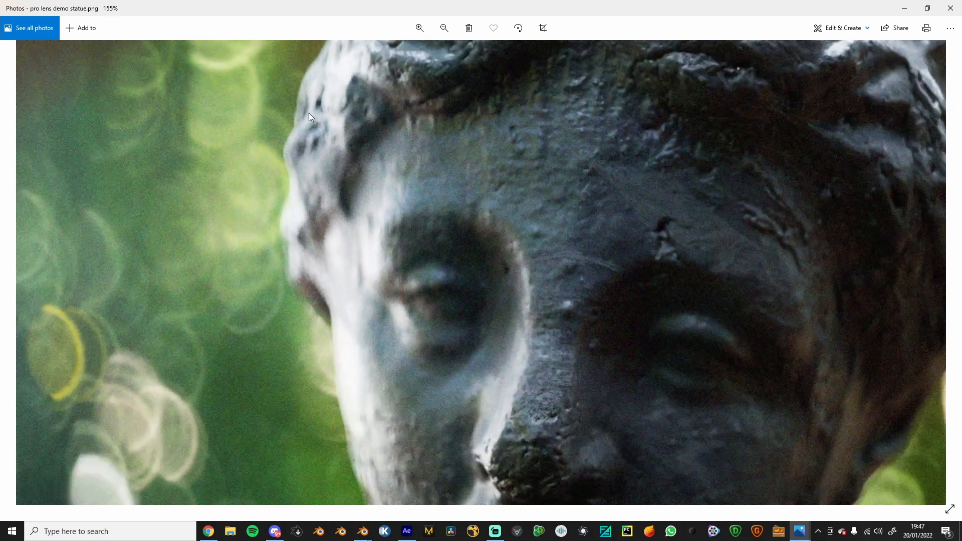
click(443, 28)
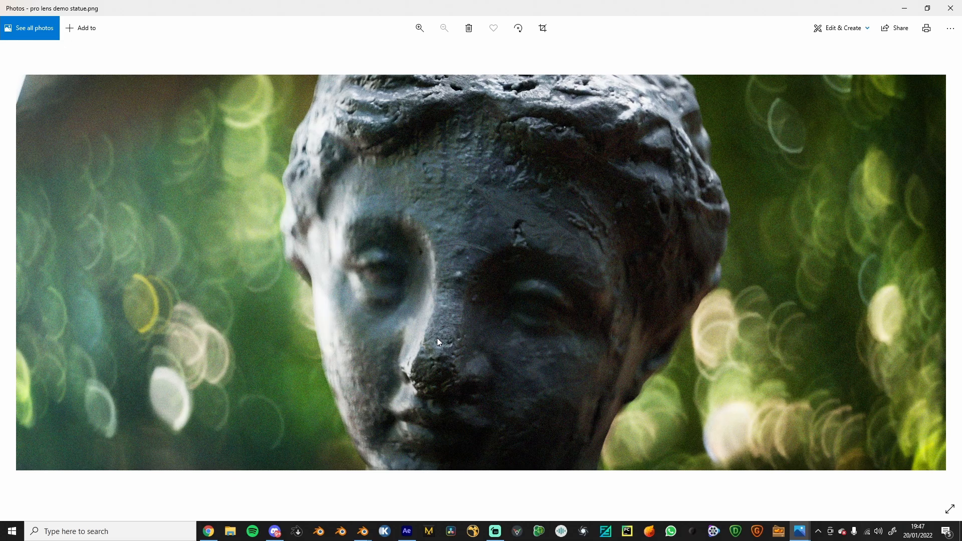
mouse_move(350, 504)
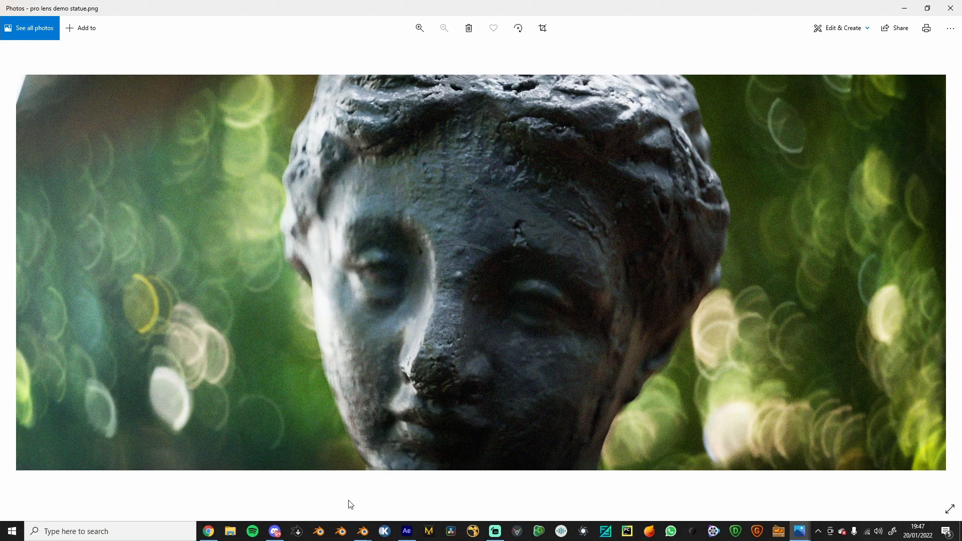
mouse_move(360, 473)
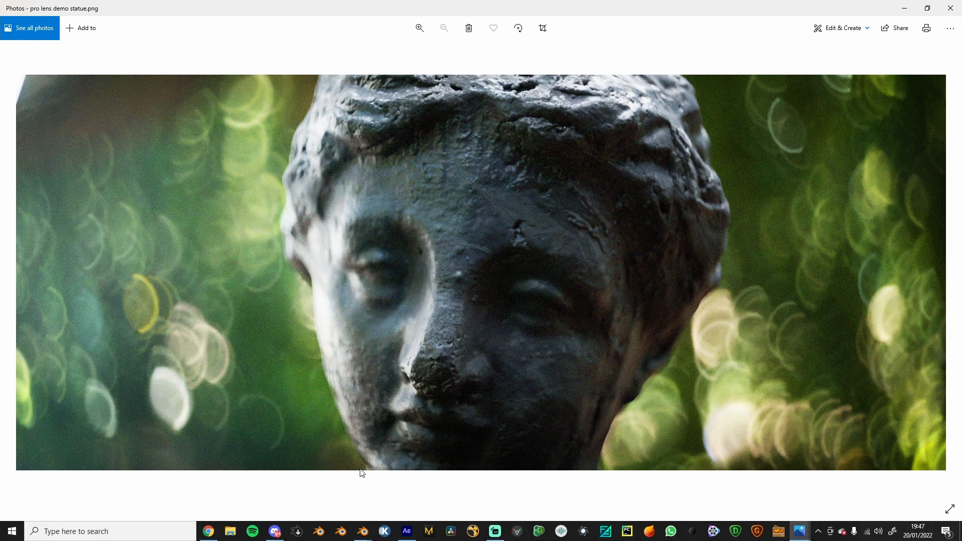
mouse_move(361, 531)
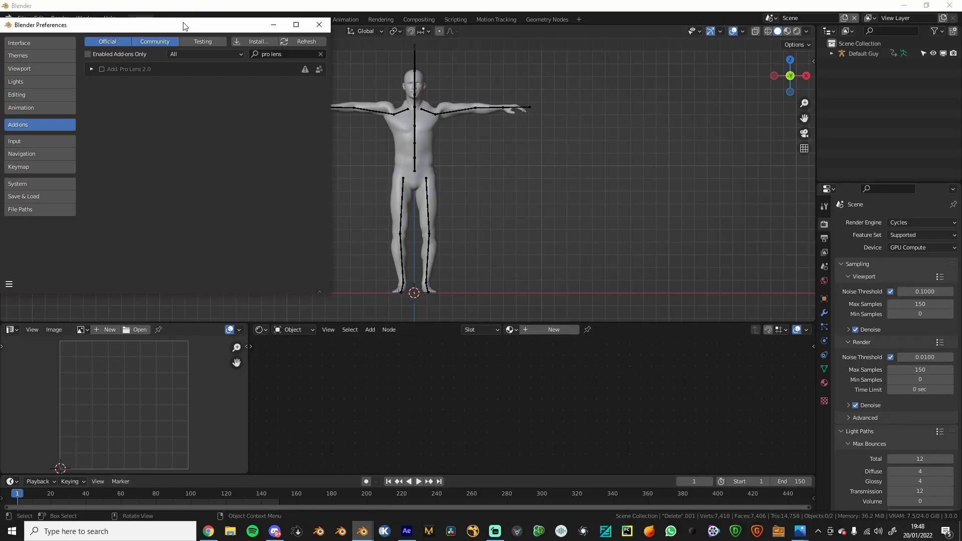
drag(183, 25, 193, 39)
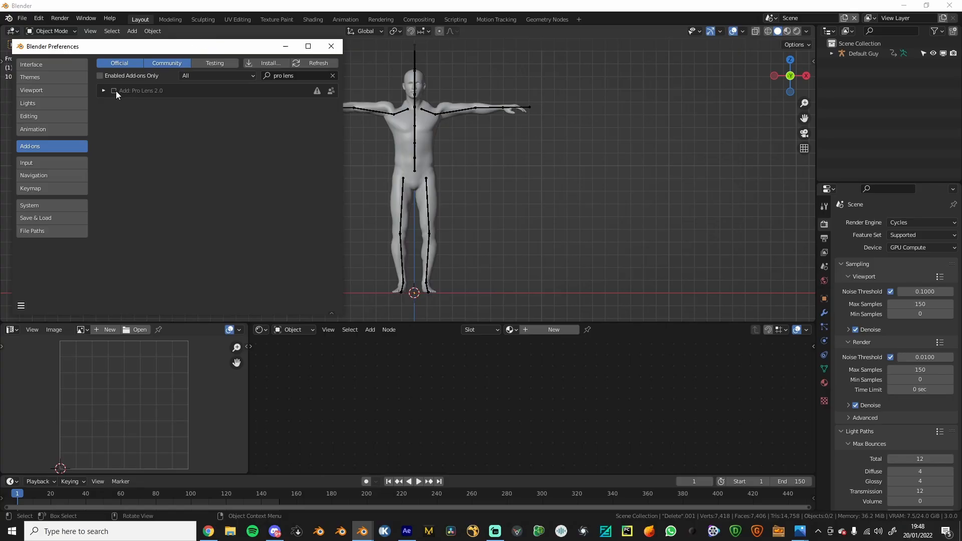
click(114, 90)
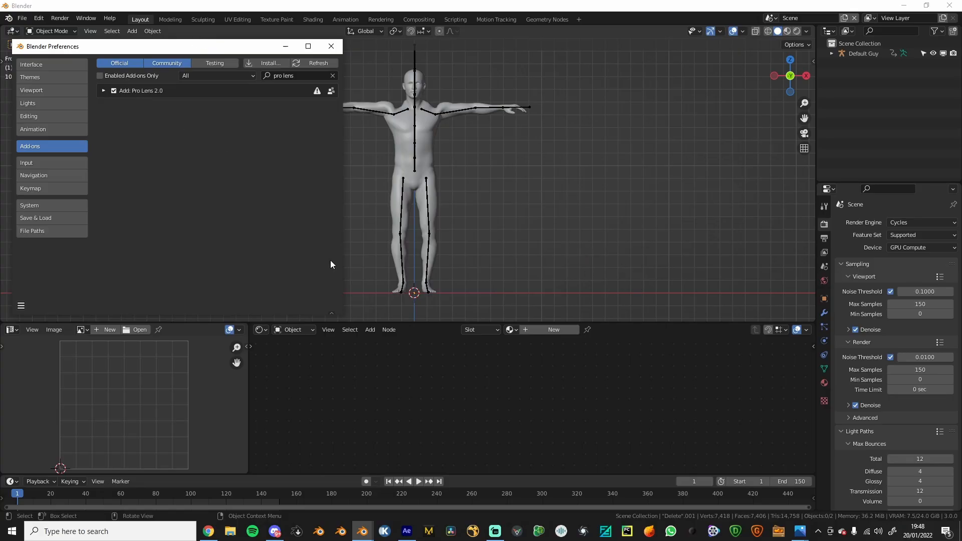
mouse_move(531, 293)
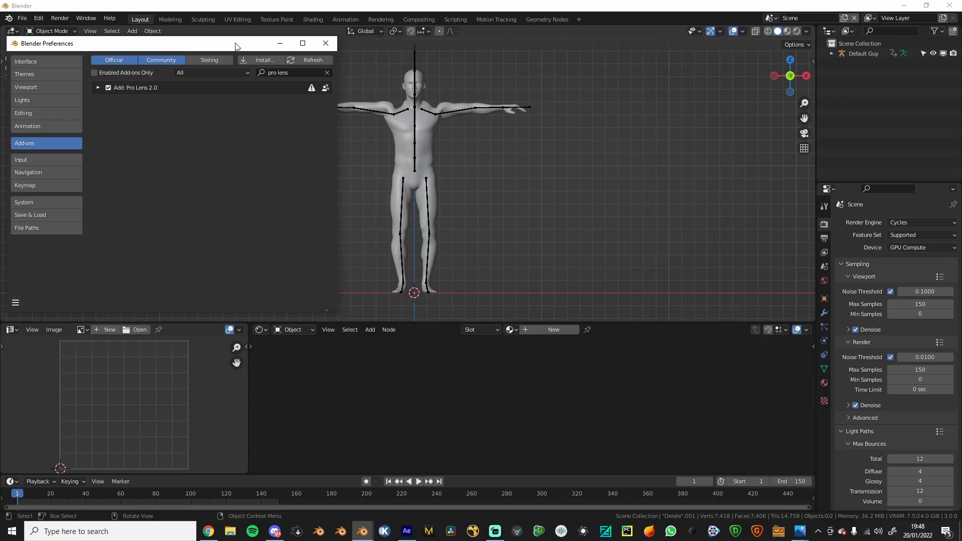
mouse_move(16, 302)
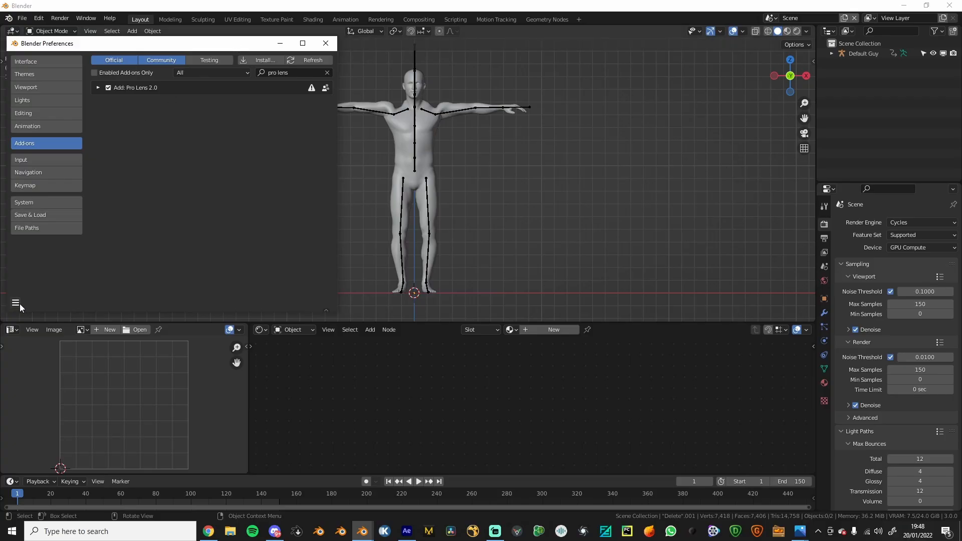
mouse_move(135, 232)
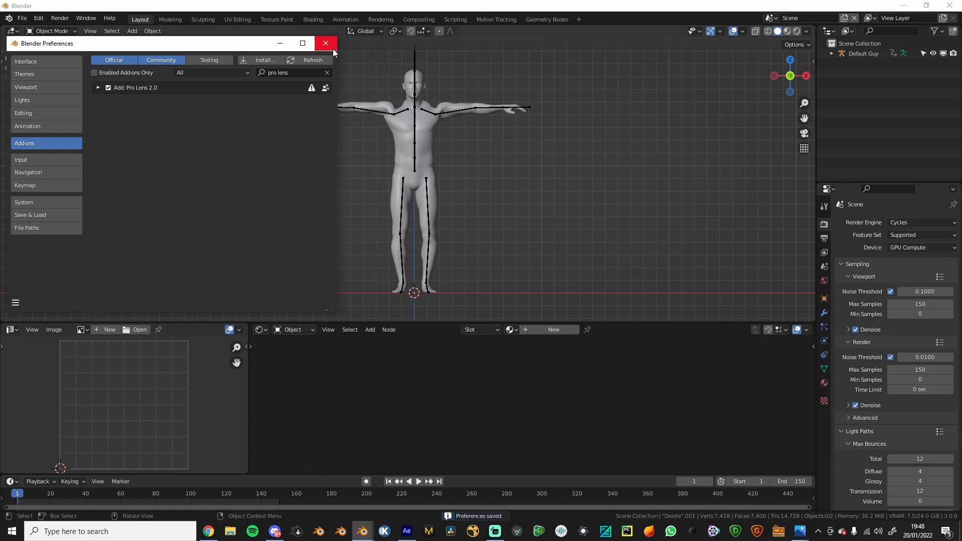
click(326, 43)
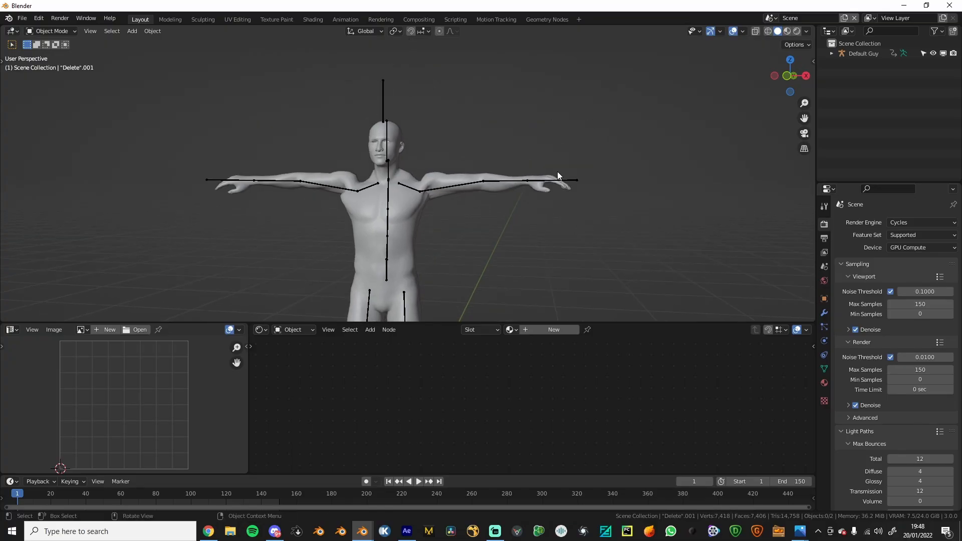
- Add a Pro Lens Camera to the scene from the Shift+A Add menu
click(132, 31)
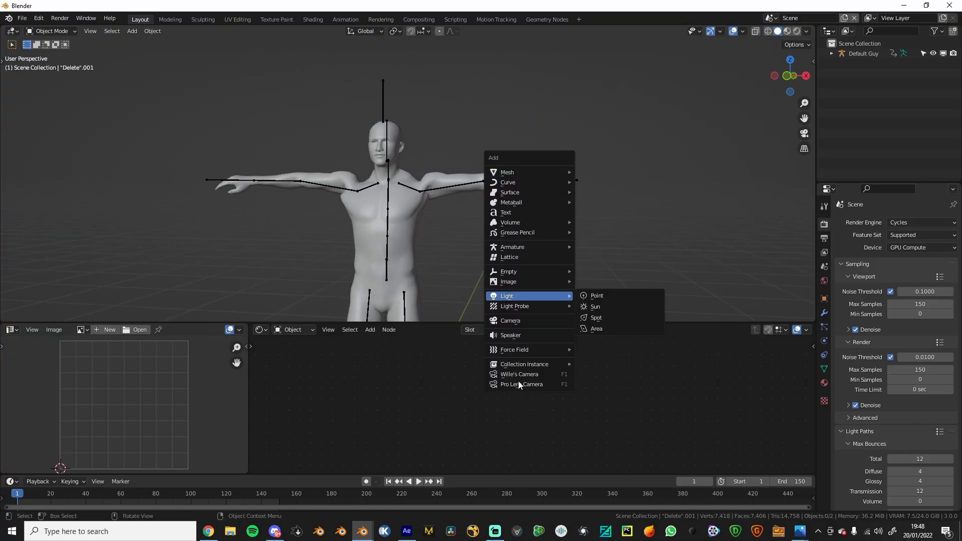
mouse_move(510, 320)
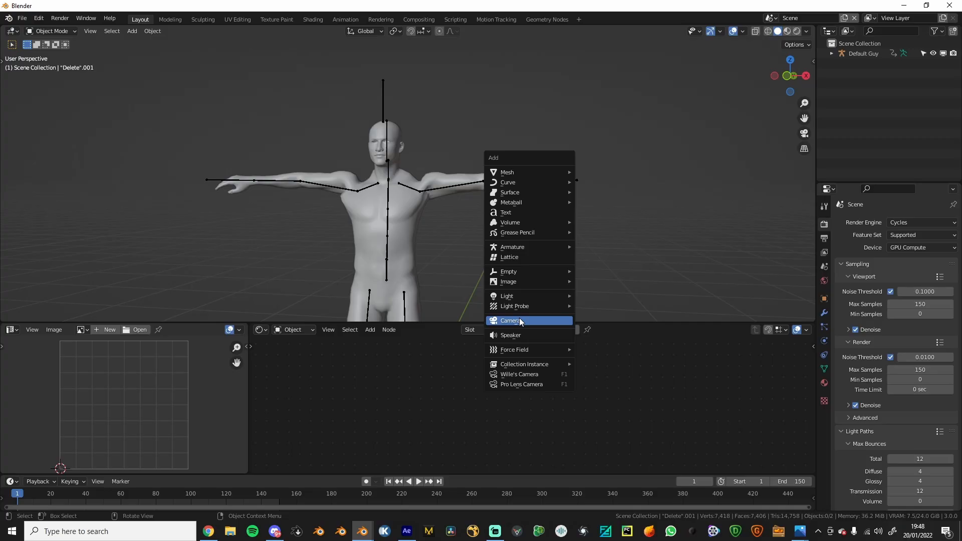
mouse_move(524, 322)
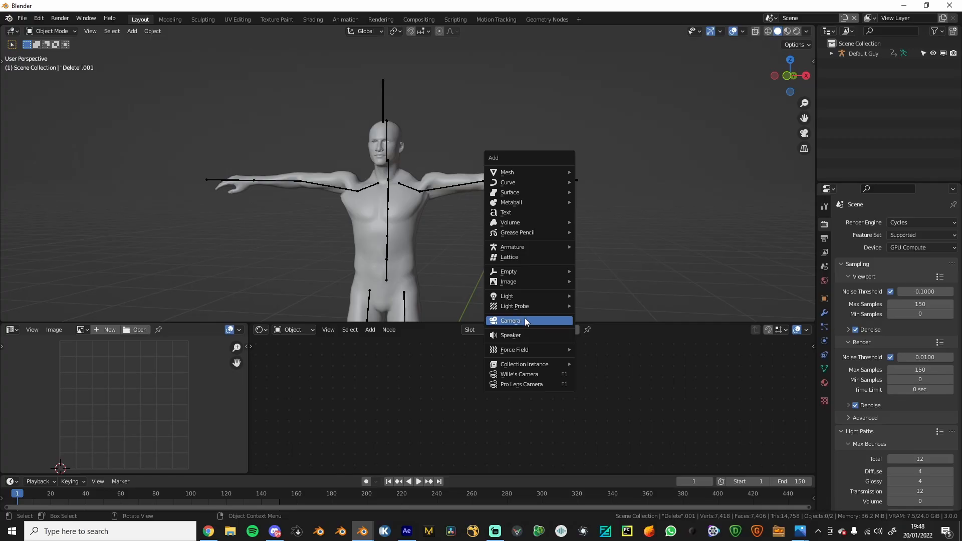
mouse_move(511, 384)
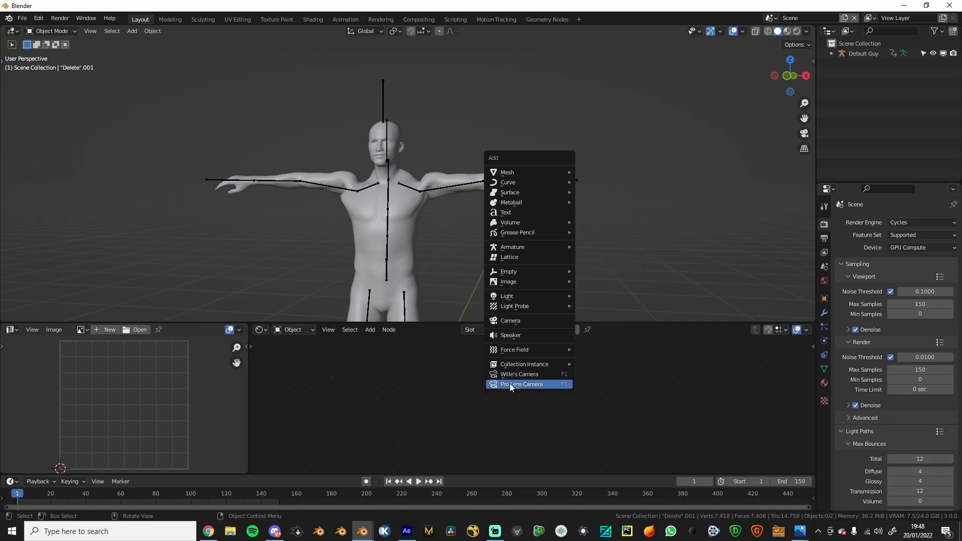
click(520, 384)
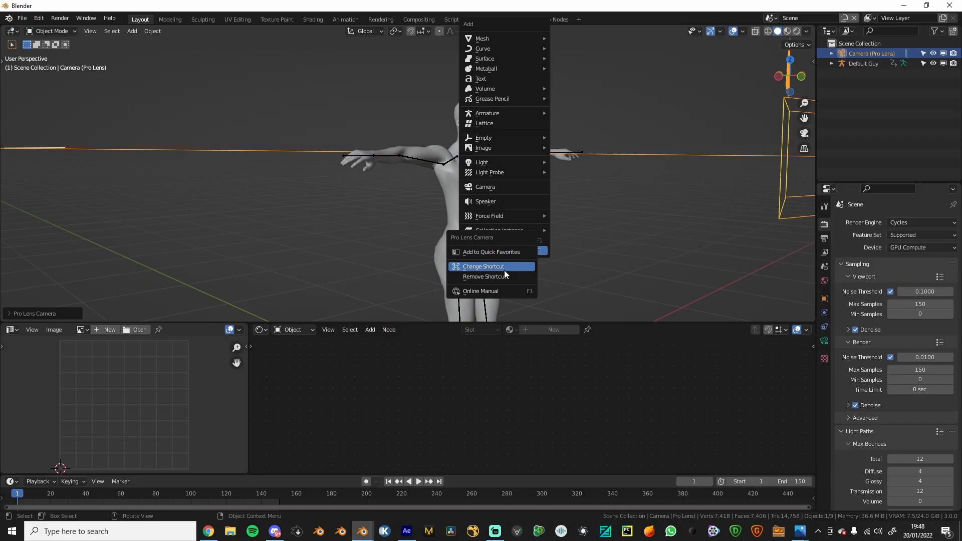
- Assign a keyboard shortcut to Pro Lens Camera and use it to add cameras
click(483, 265)
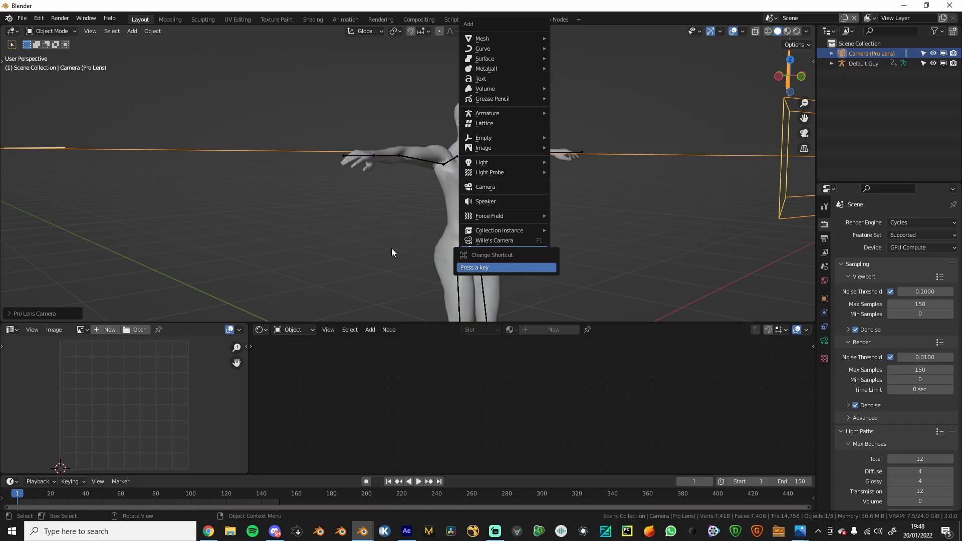
click(484, 187)
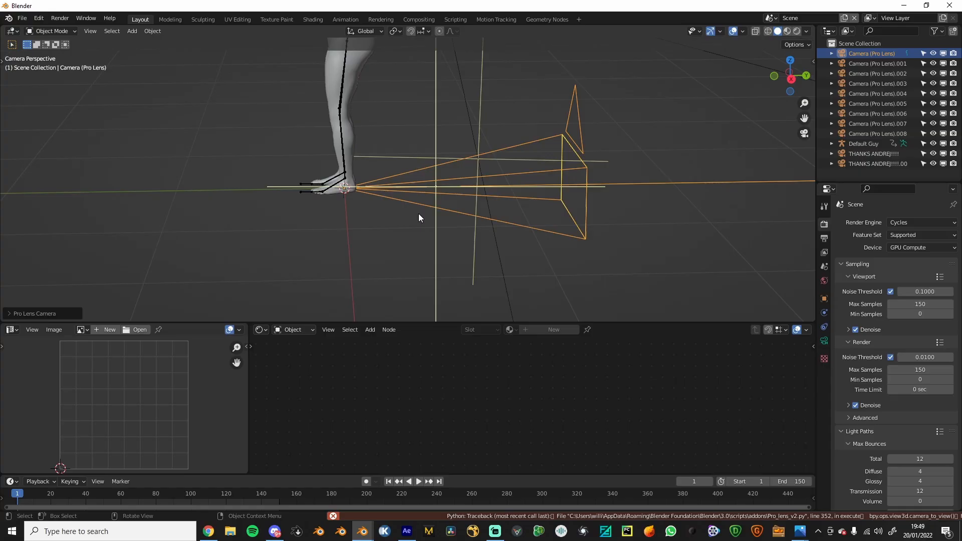
- Delete the duplicate cameras and preview the render through the remaining Pro Lens camera
drag(420, 218, 496, 214)
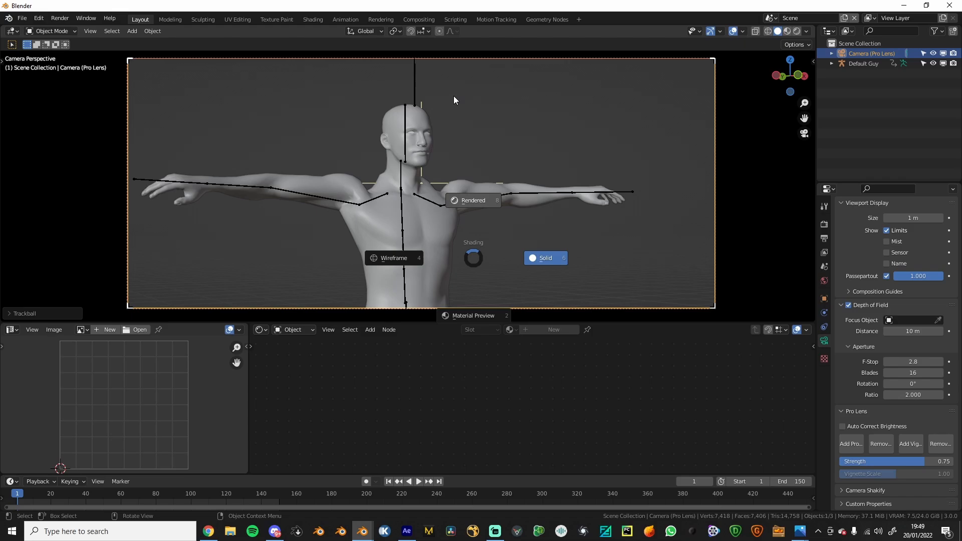
click(472, 200)
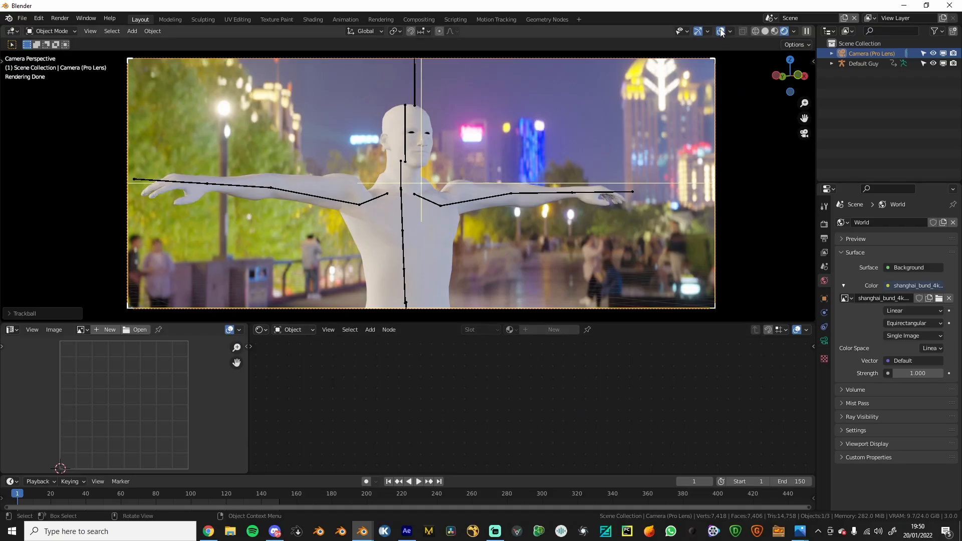
- Add the Pro Lens Bokeh effect to the camera and allow script execution
click(825, 341)
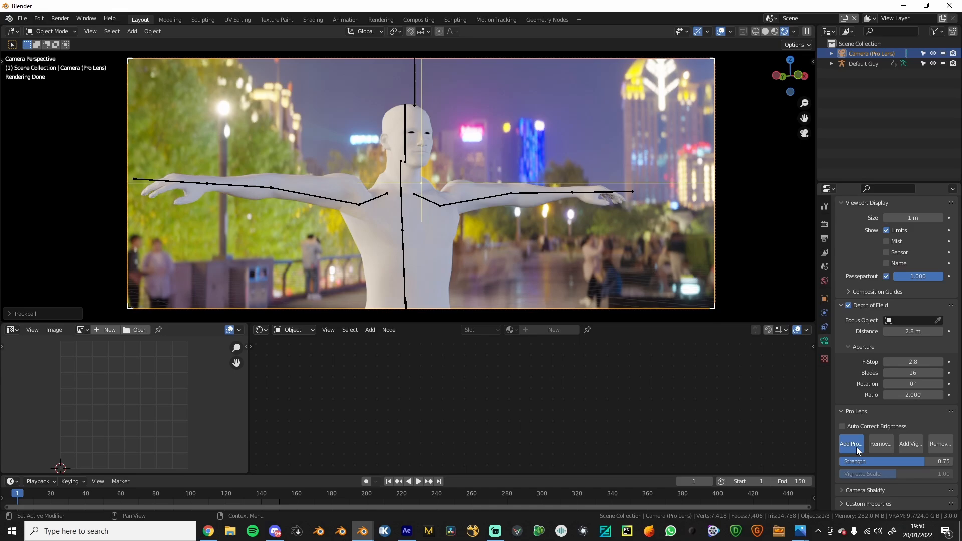
click(849, 443)
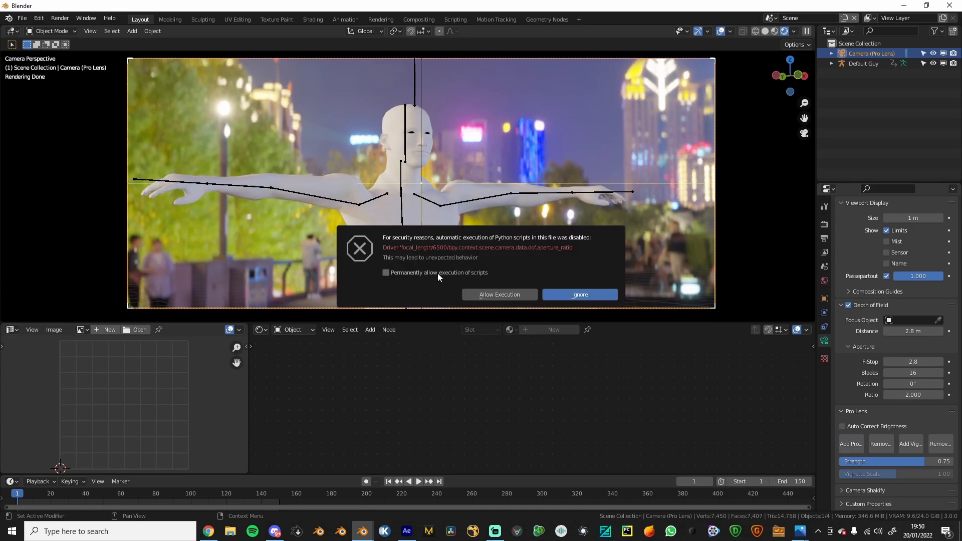
mouse_move(422, 276)
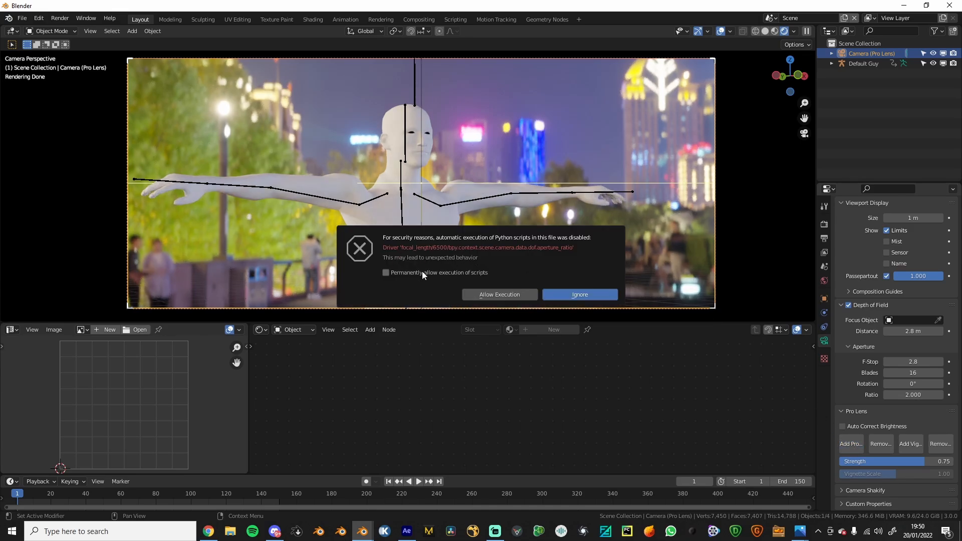
click(579, 295)
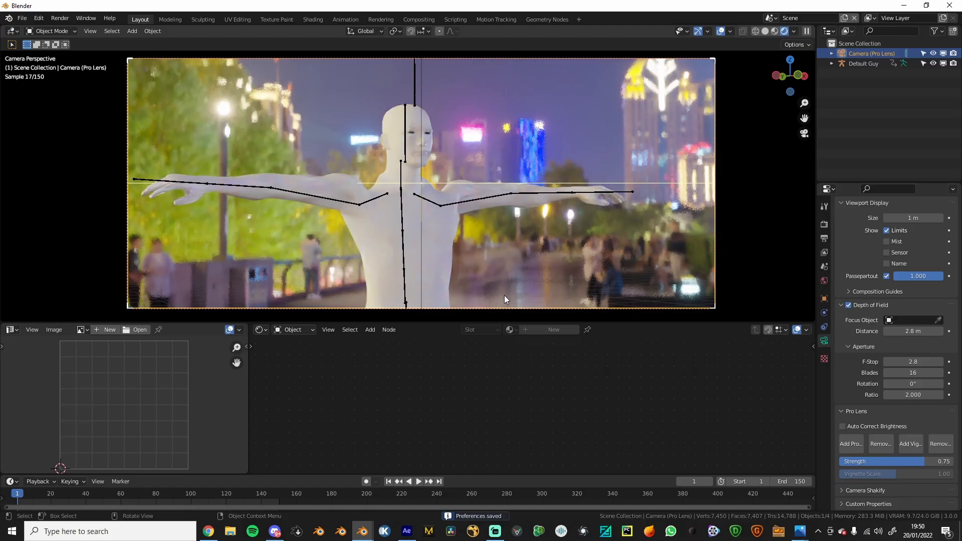
mouse_move(604, 263)
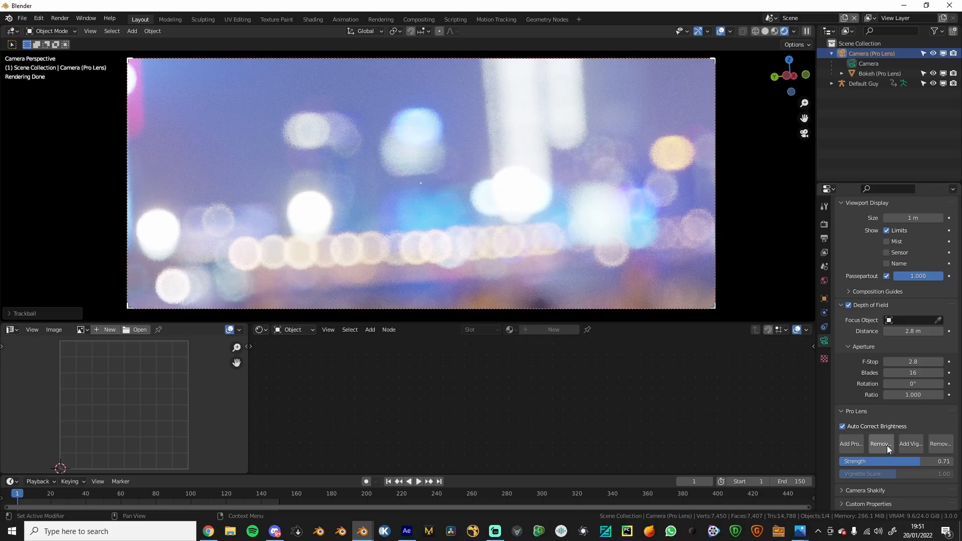
- Turn on Auto Correct Brightness, with Aperture Ratio 1.0 and Strength 0.71
click(880, 443)
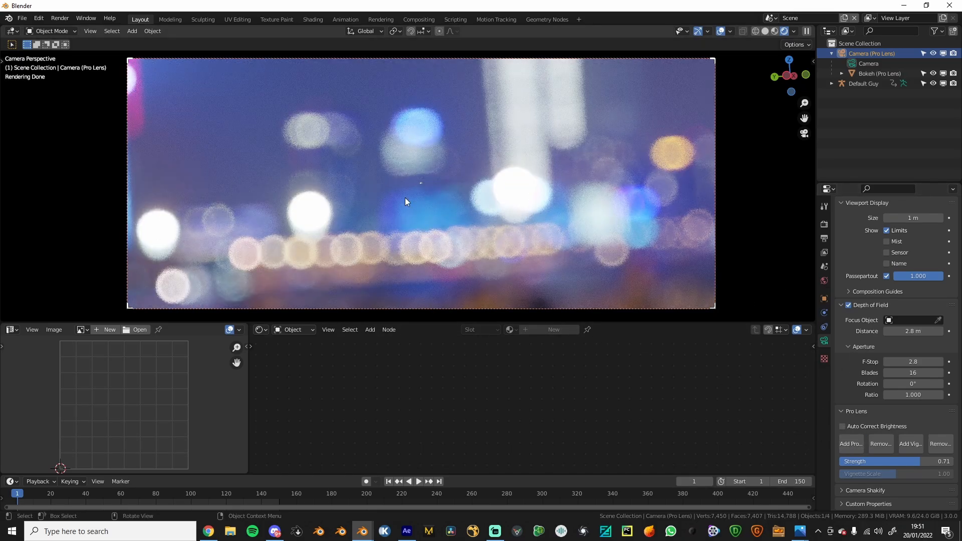
click(842, 427)
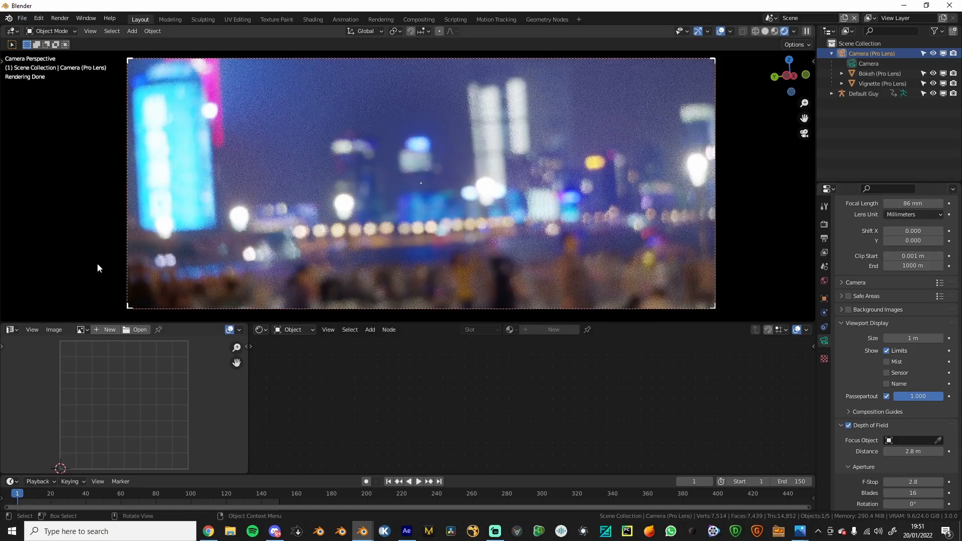
mouse_move(837, 235)
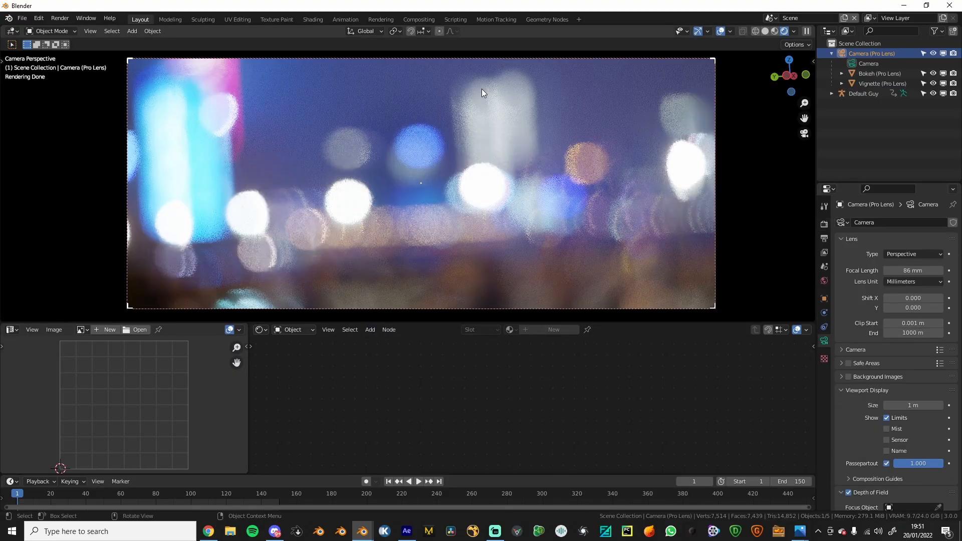
- Raise the focal length toward 130 mm, then revert to the camera-less Default Guy scene
scroll(down, 3)
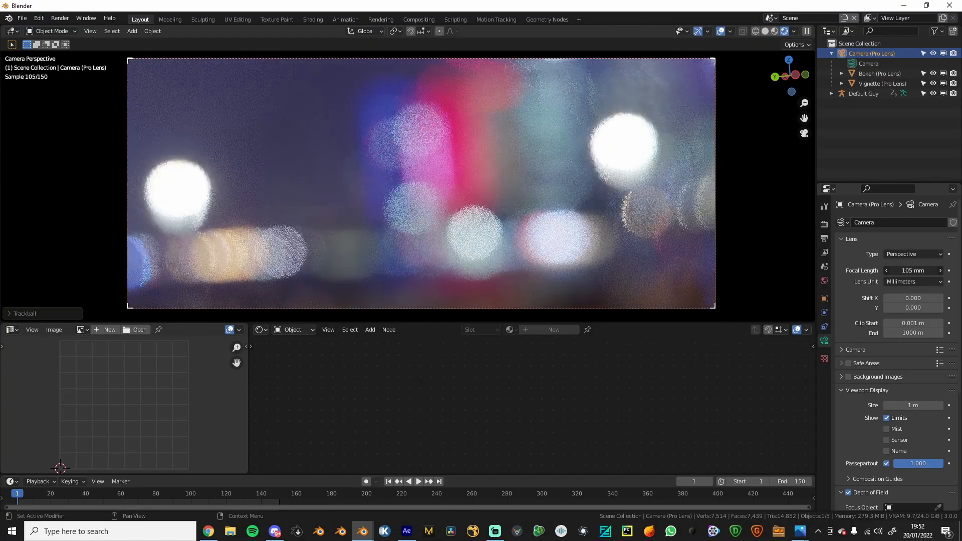
drag(898, 270, 935, 270)
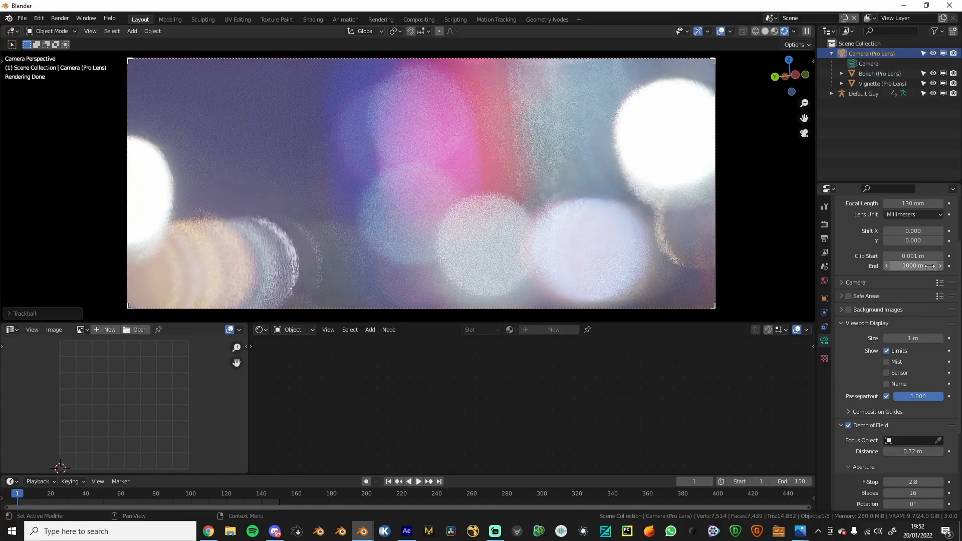
click(912, 203)
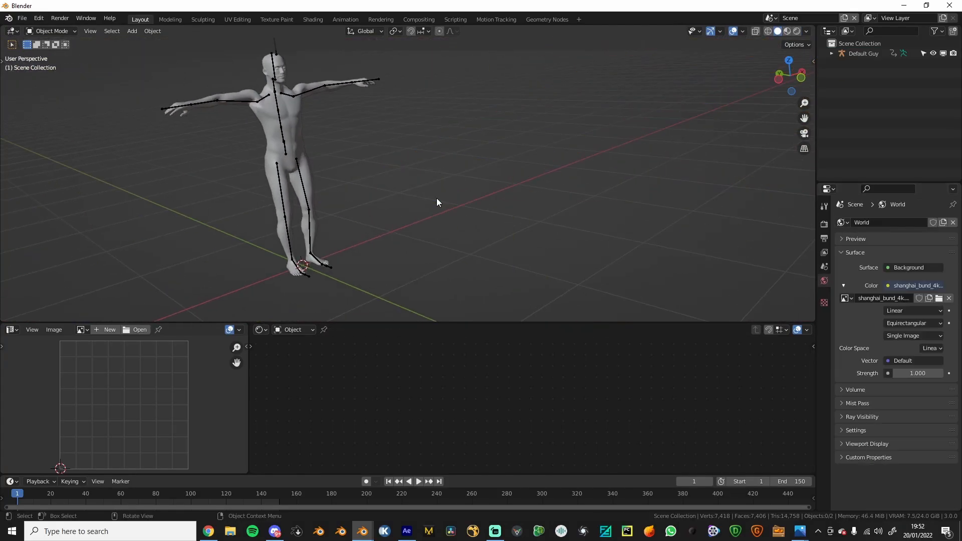
- Add a camera beside the figure from the Shift+A Add menu
click(131, 31)
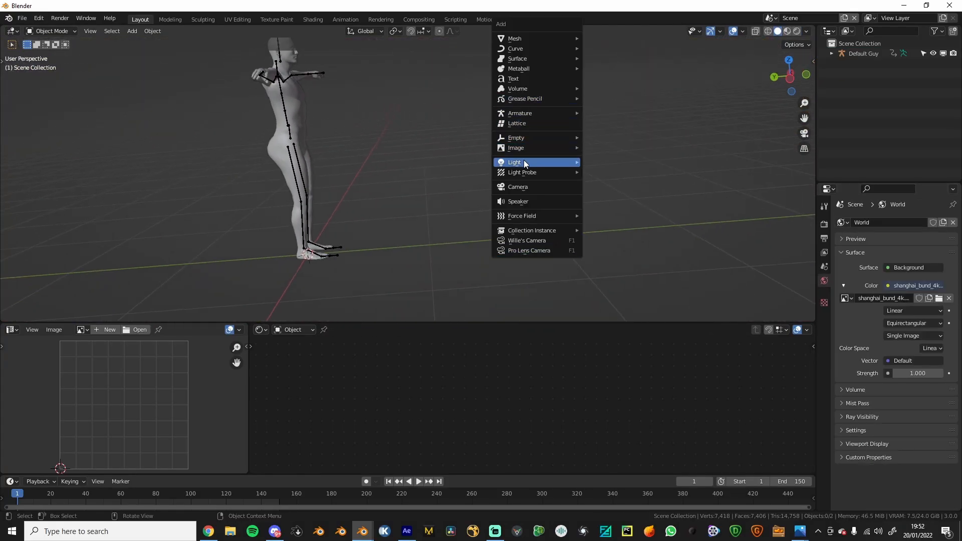
click(516, 187)
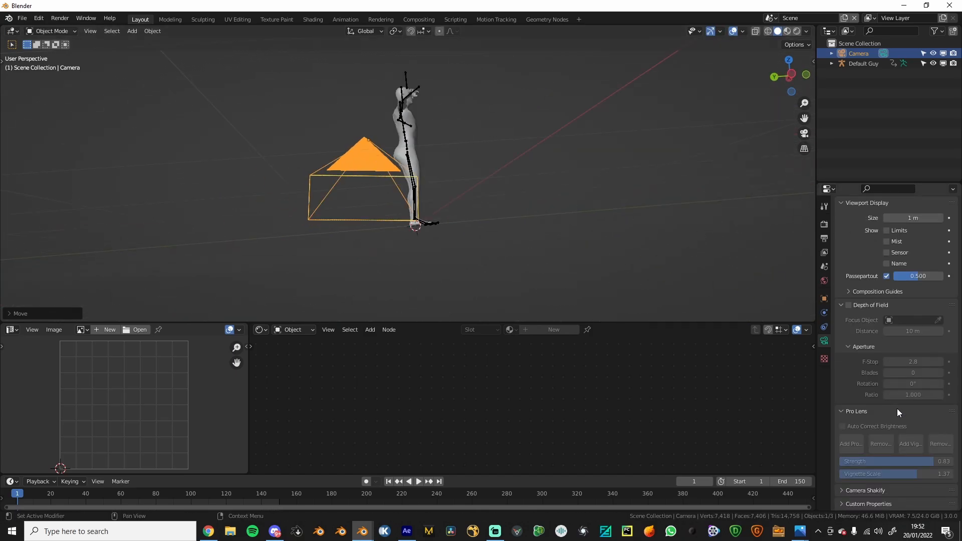
click(848, 305)
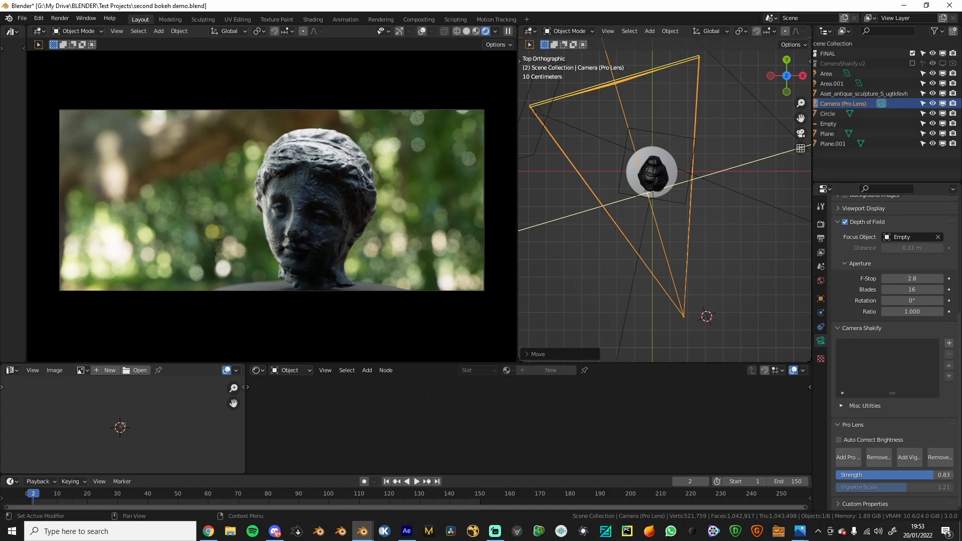
mouse_move(878, 323)
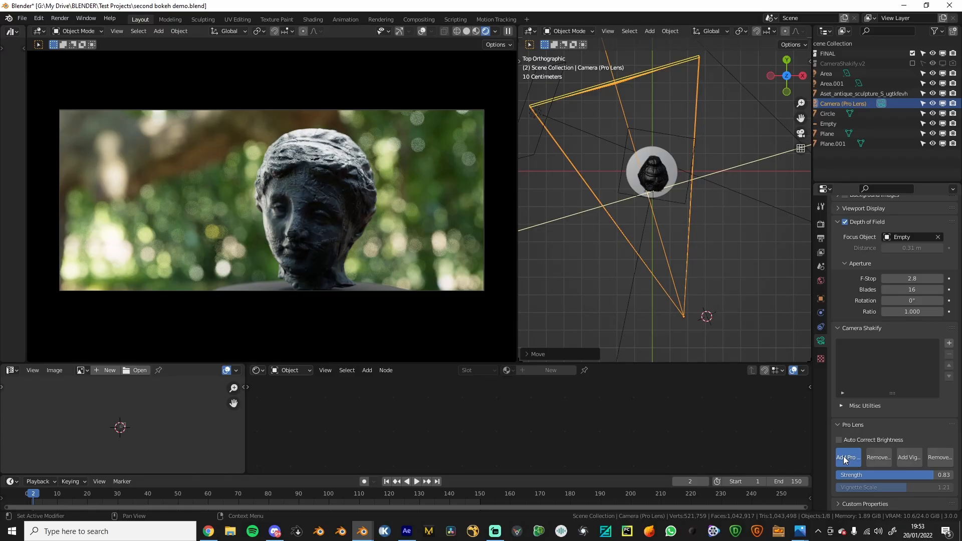
- Add Pro Lens Bokeh with auto brightness, aperture ratio 3.0 and strength 0.62
click(847, 457)
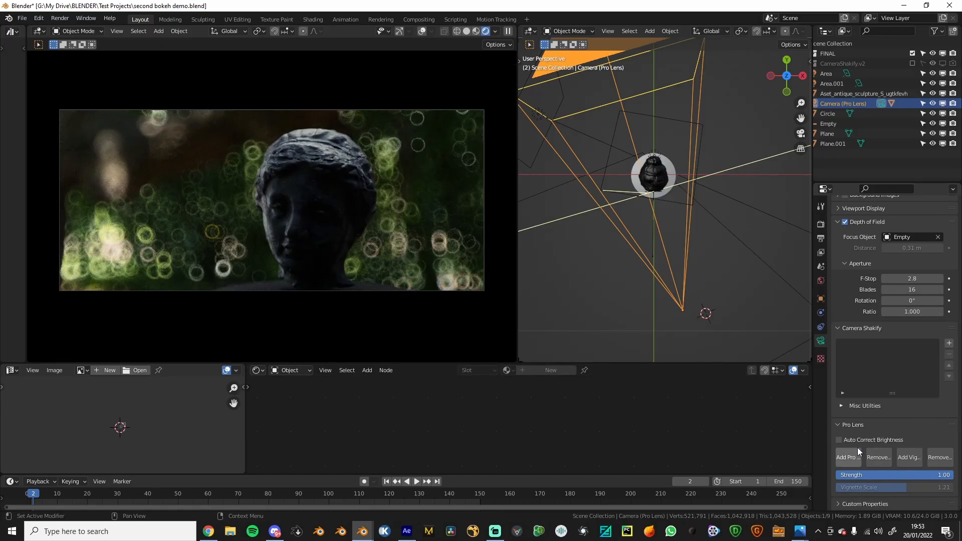
click(838, 440)
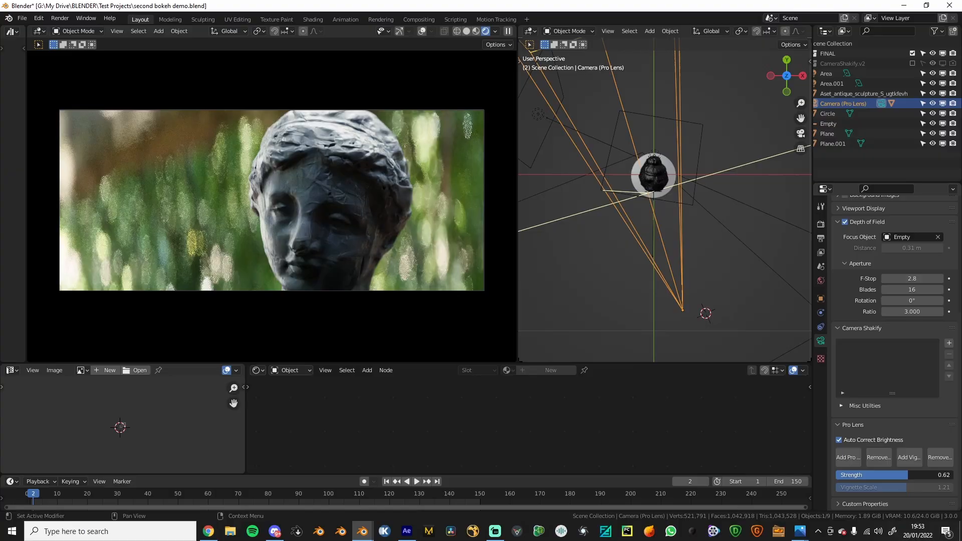
- Add a vignette, setting aperture ratio 1.0, strength 0.70 and vignette scale 1.21
drag(871, 474, 895, 474)
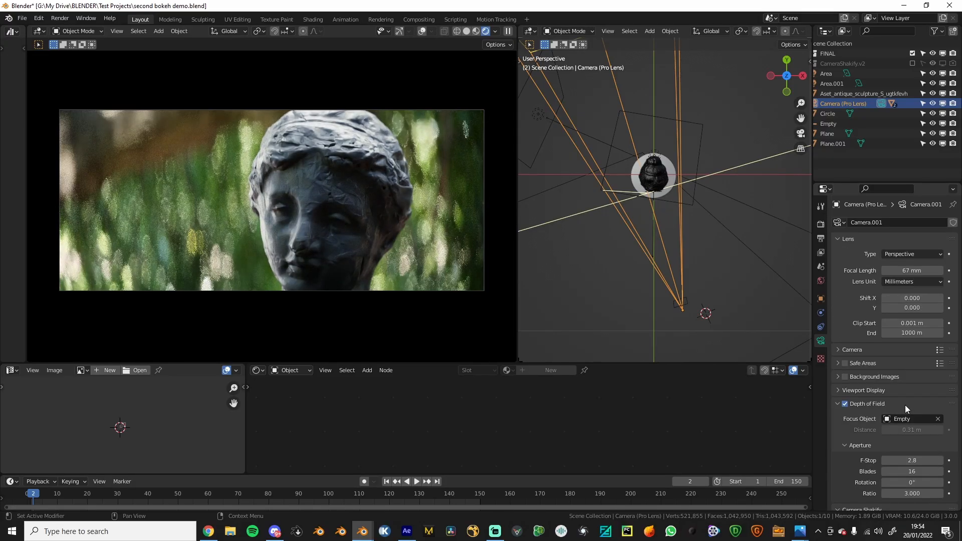
scroll(down, 3)
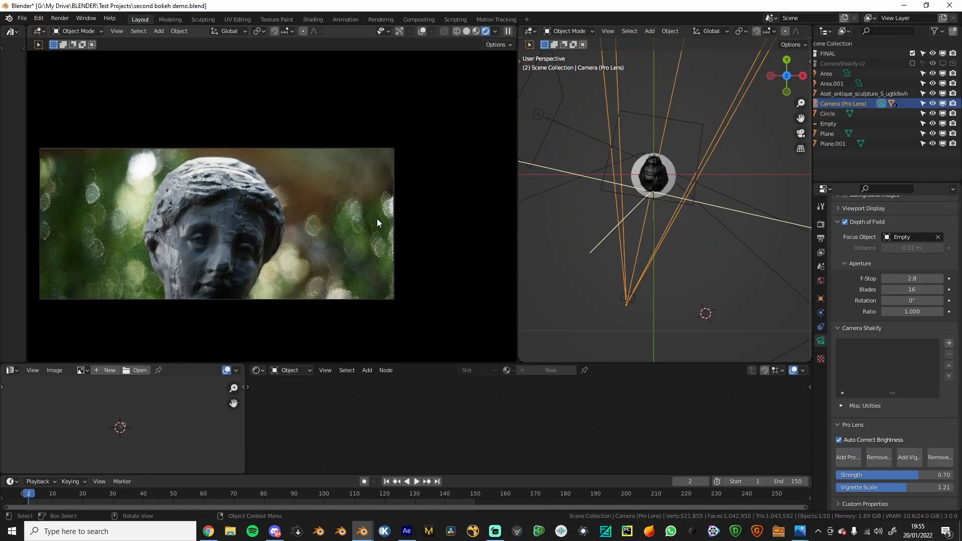
mouse_move(798, 530)
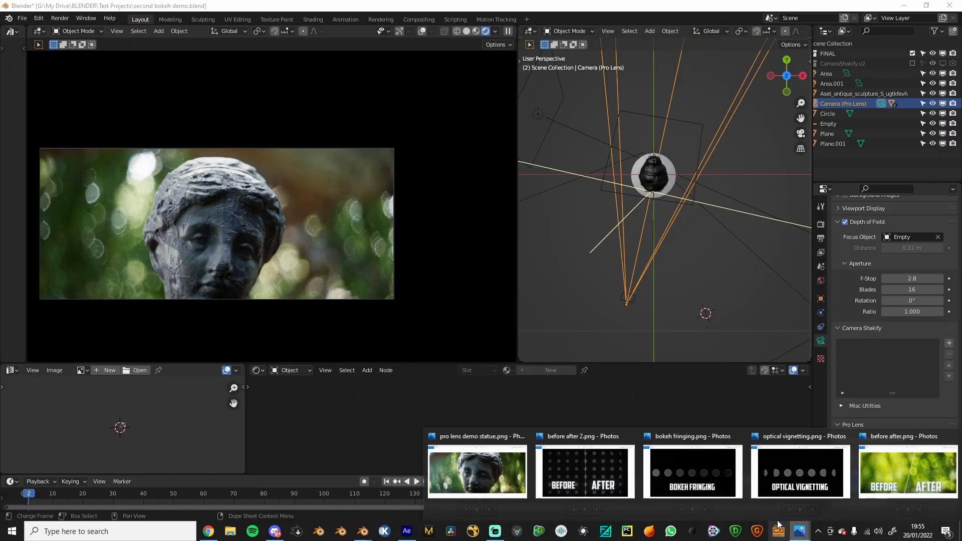
- View the optical vignetting image in Photos, then the before/after green bokeh comparison
click(584, 472)
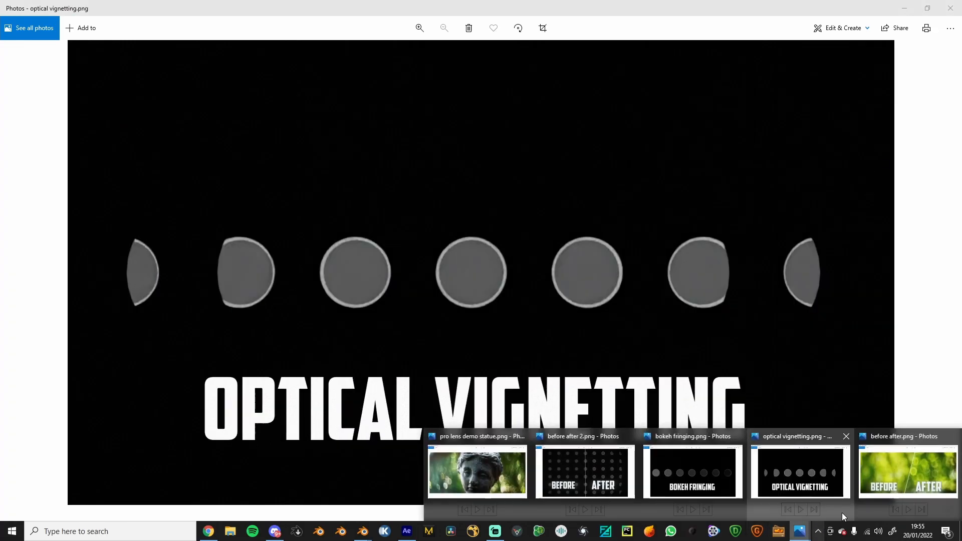
click(906, 471)
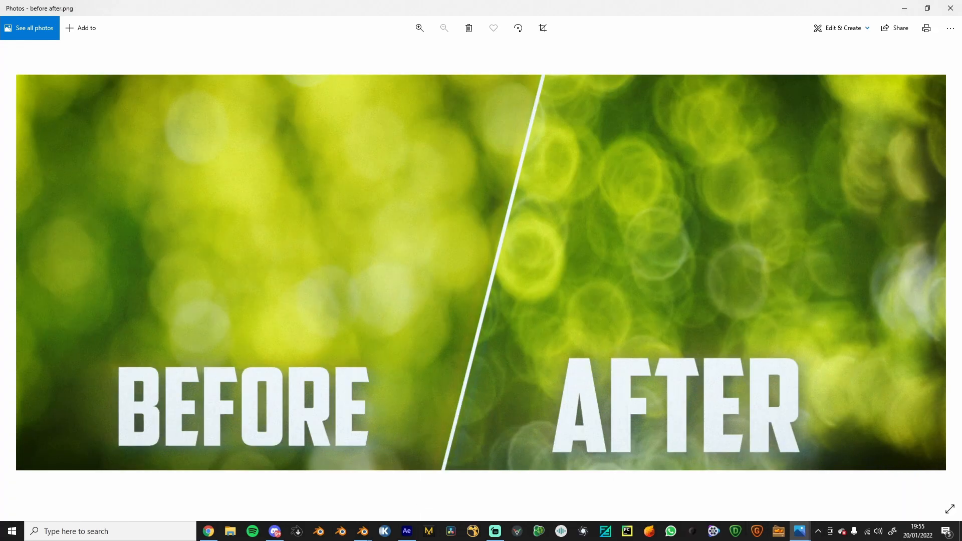